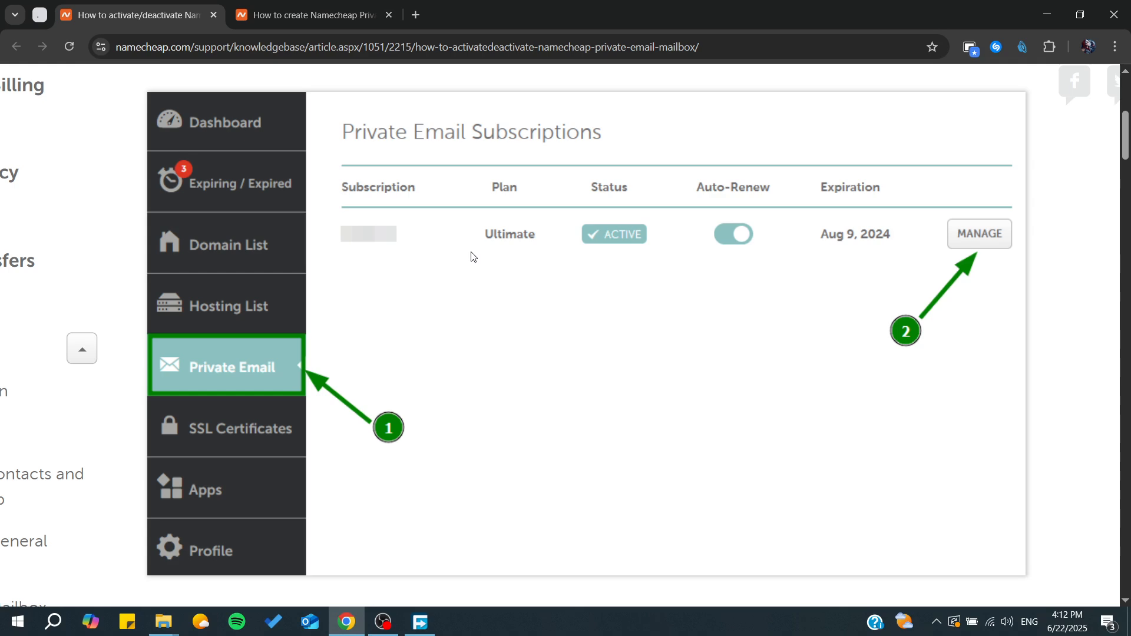
{"action": "mouse_move", "coordinate": [434, 327]}
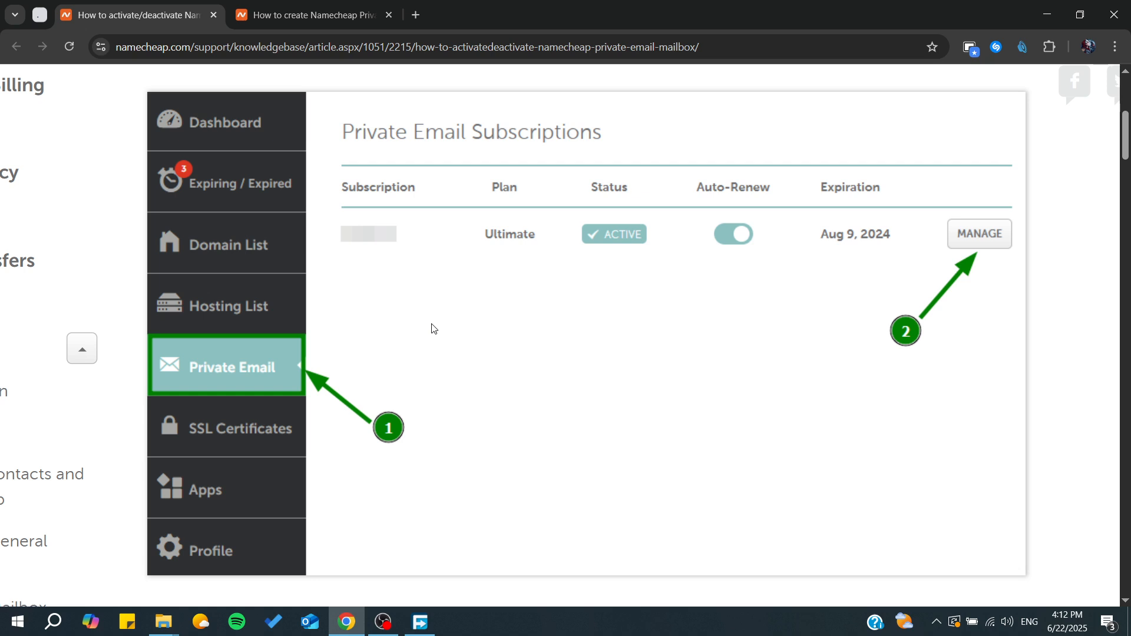
{"action": "mouse_move", "coordinate": [464, 248]}
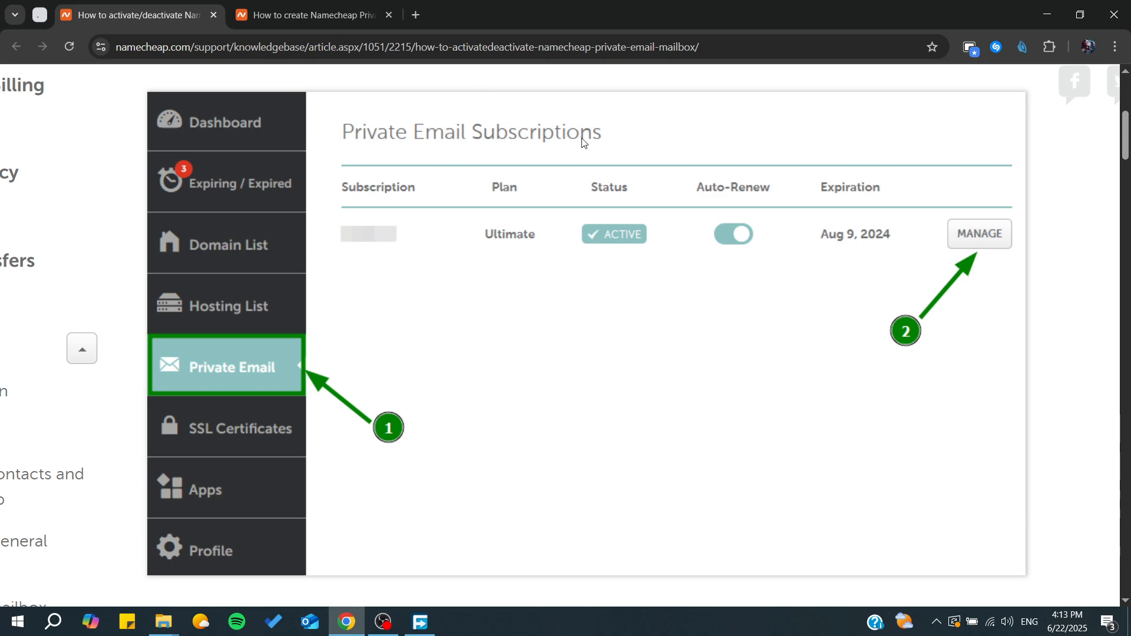
{"action": "mouse_move", "coordinate": [460, 9]}
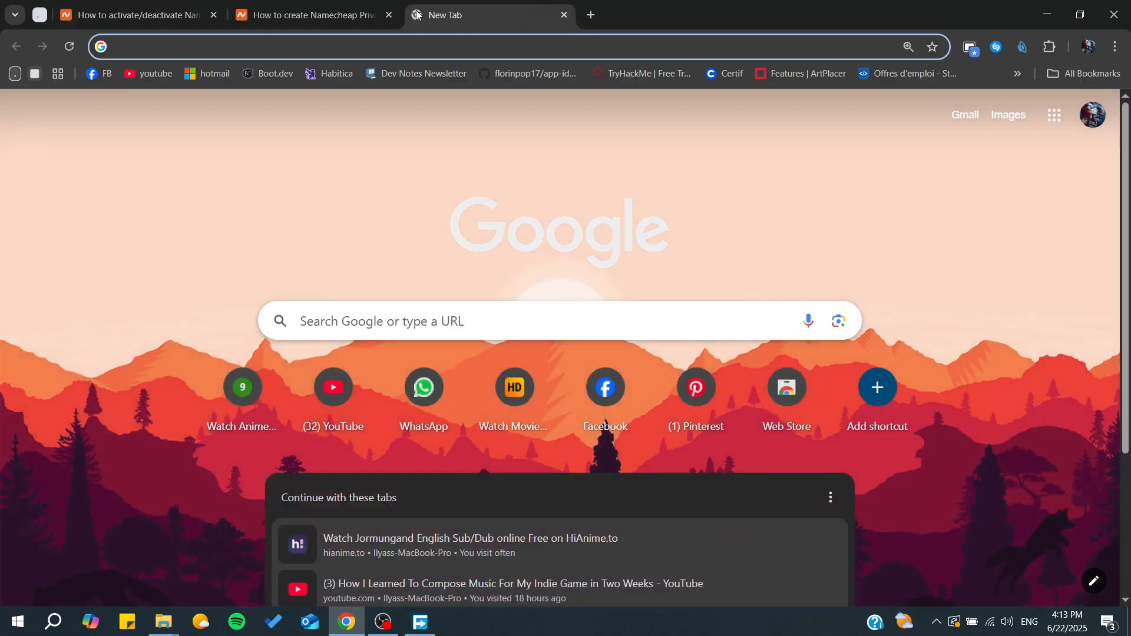
Step: Load namecheap.com and bring up the Account menu to reach Private Email
{"action": "type", "text": "namecheap.com"}
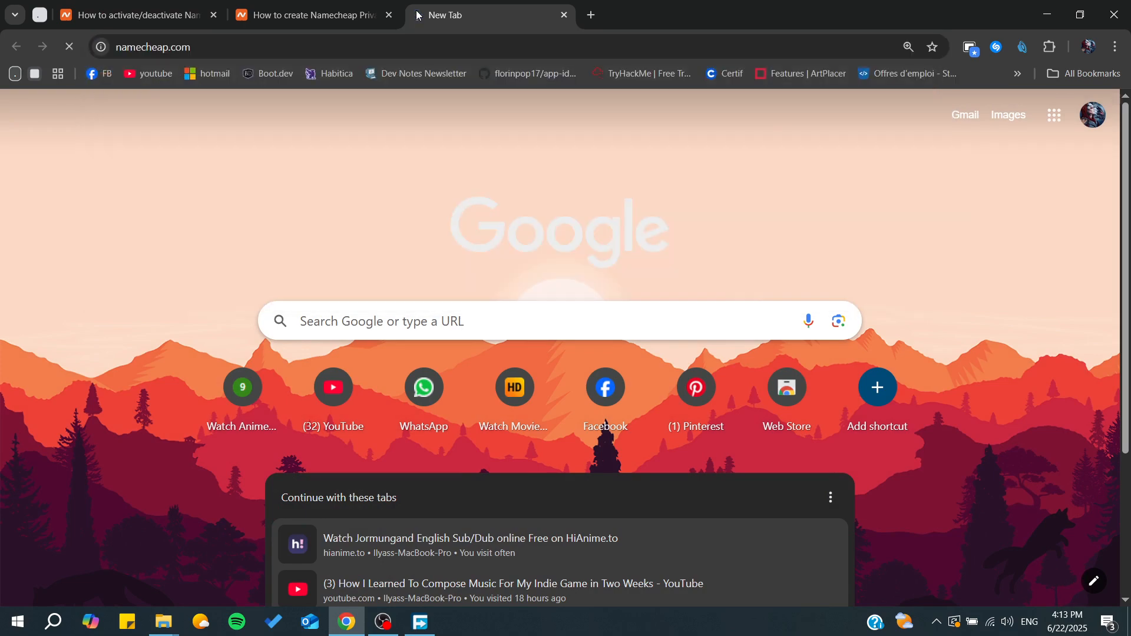
{"action": "left_click", "coordinate": [1052, 127]}
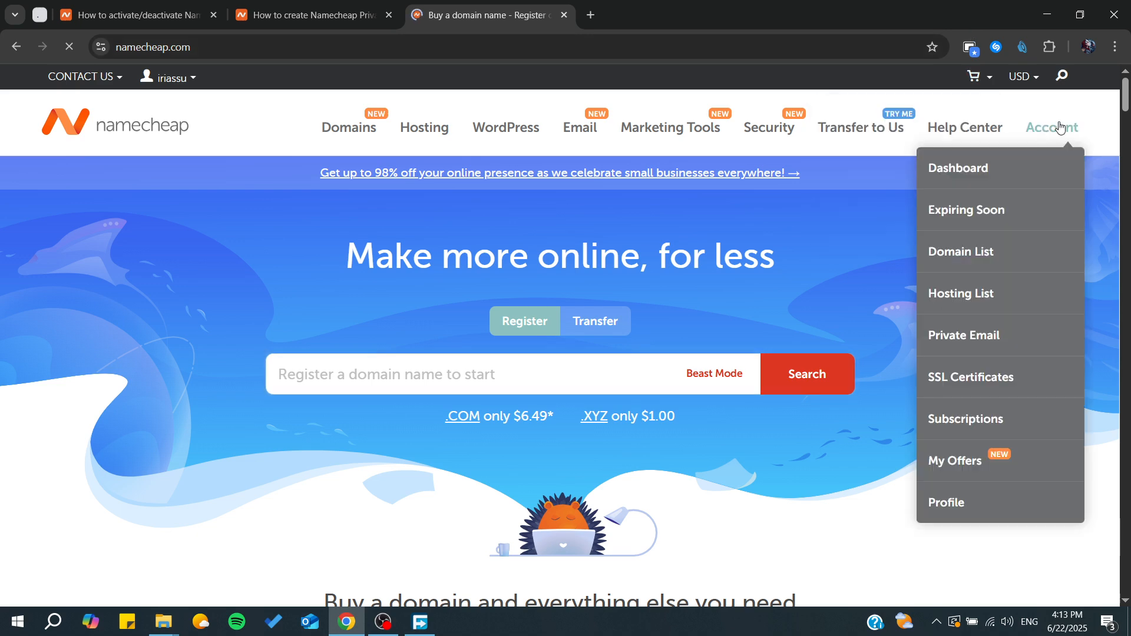
{"action": "mouse_move", "coordinate": [1042, 147]}
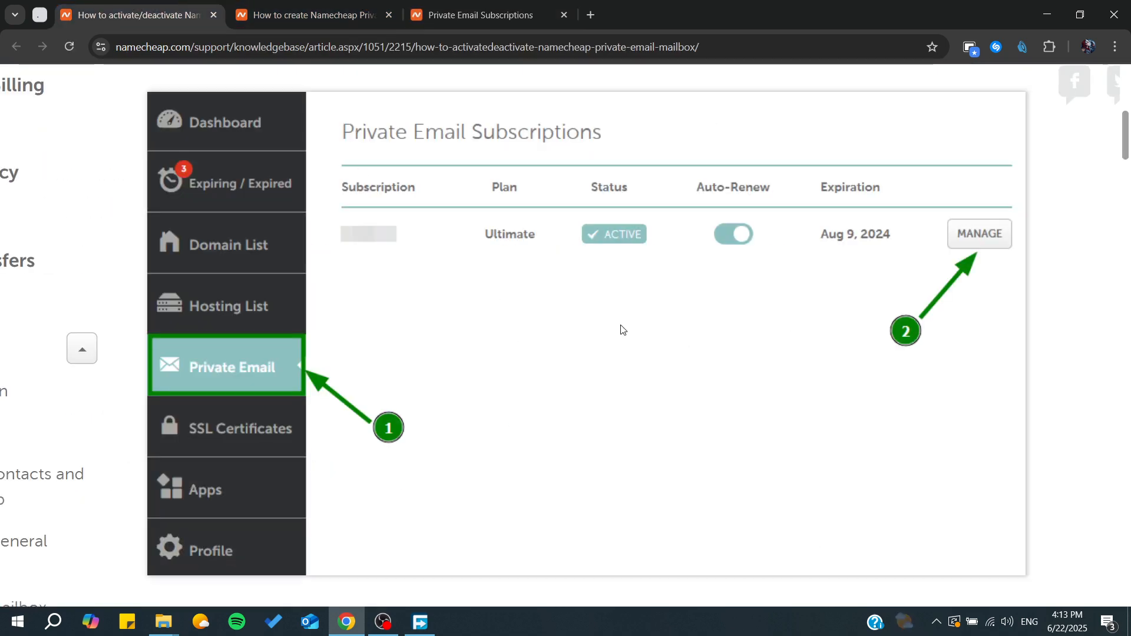
{"action": "mouse_move", "coordinate": [507, 213]}
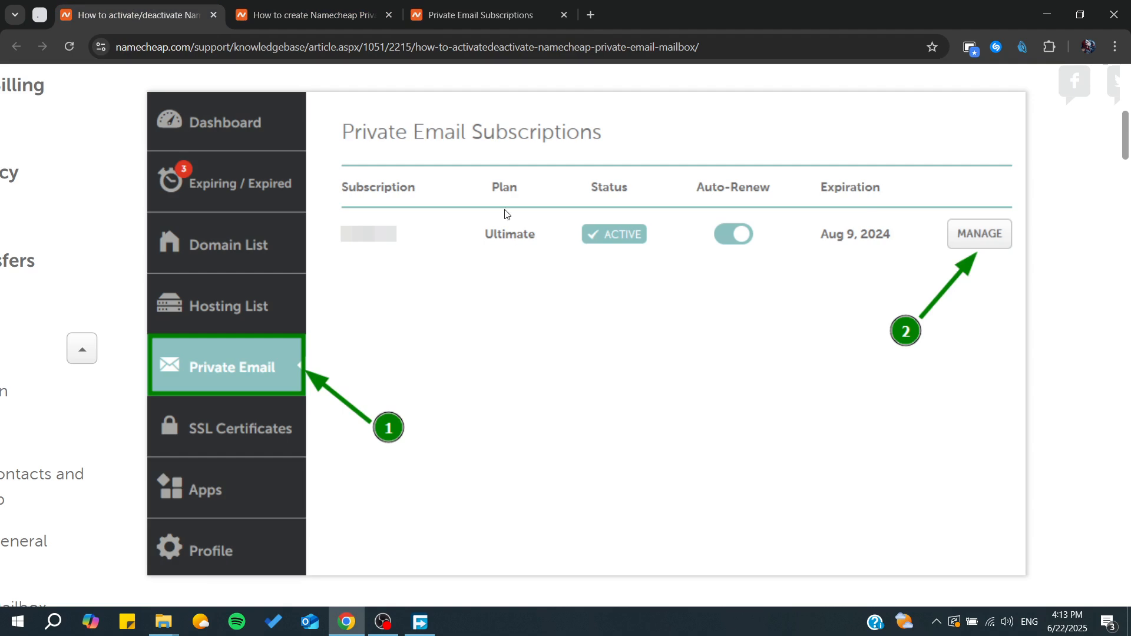
{"action": "mouse_move", "coordinate": [661, 241]}
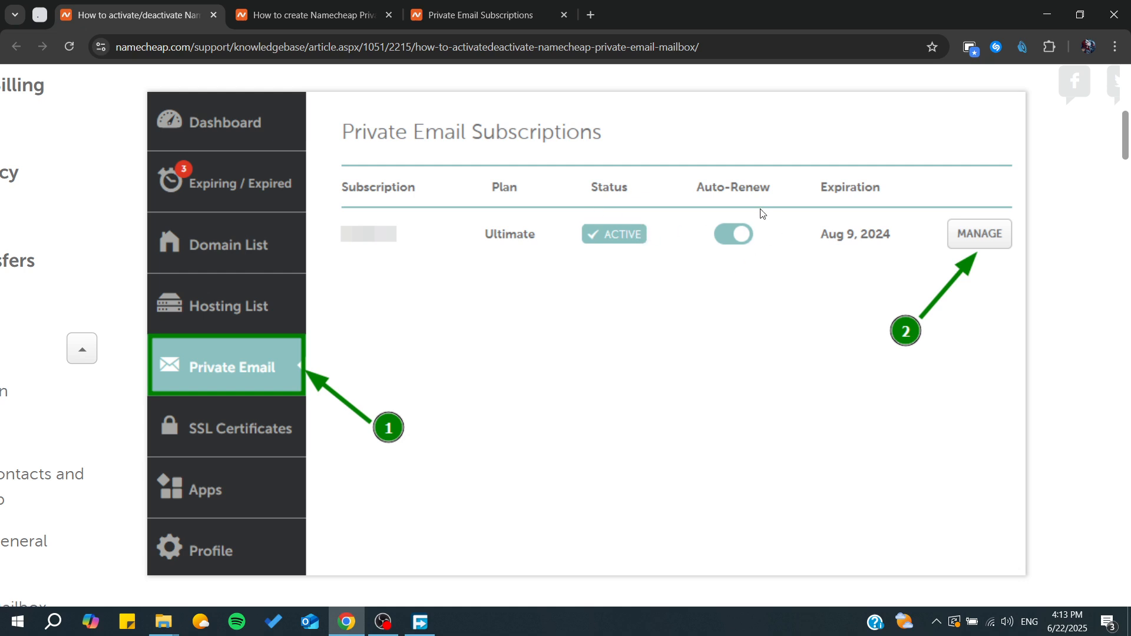
{"action": "mouse_move", "coordinate": [714, 217]}
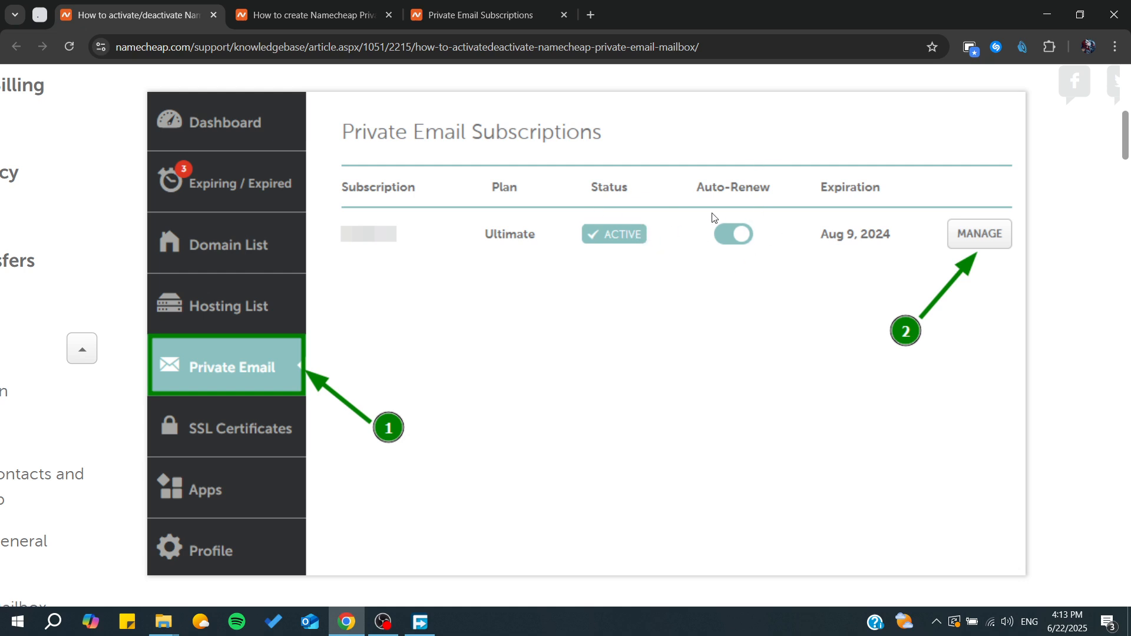
Step: Scroll the deactivation article down to the Turn OFF mailbox step 4
{"action": "scroll", "scroll_direction": "down", "scroll_amount": 3}
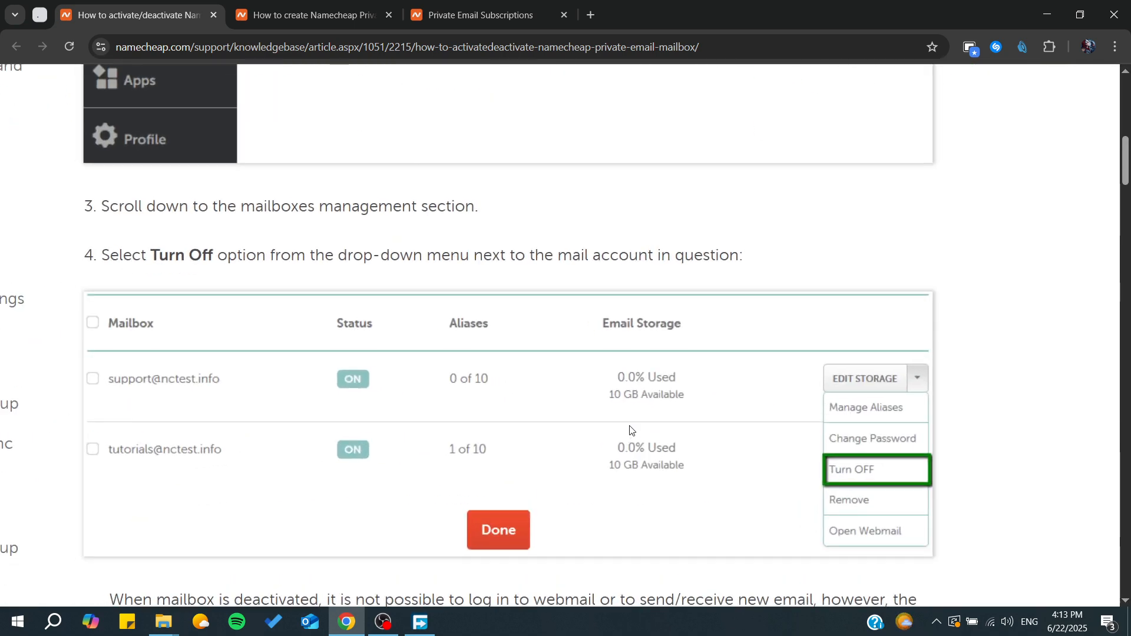
{"action": "scroll", "scroll_direction": "down", "scroll_amount": 3}
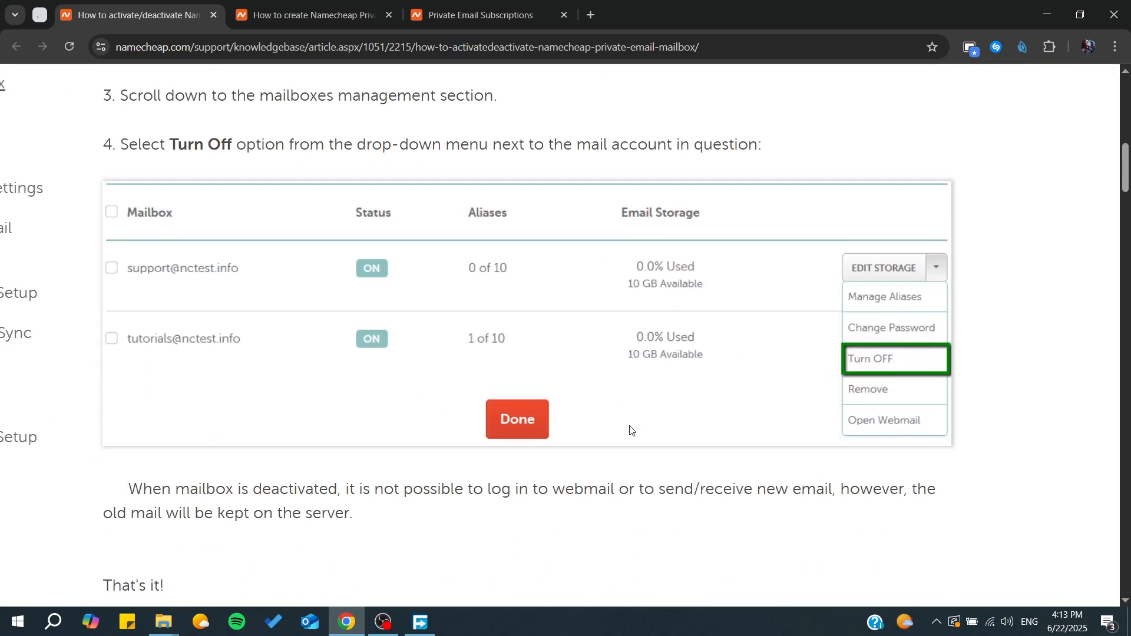
{"action": "mouse_move", "coordinate": [900, 367]}
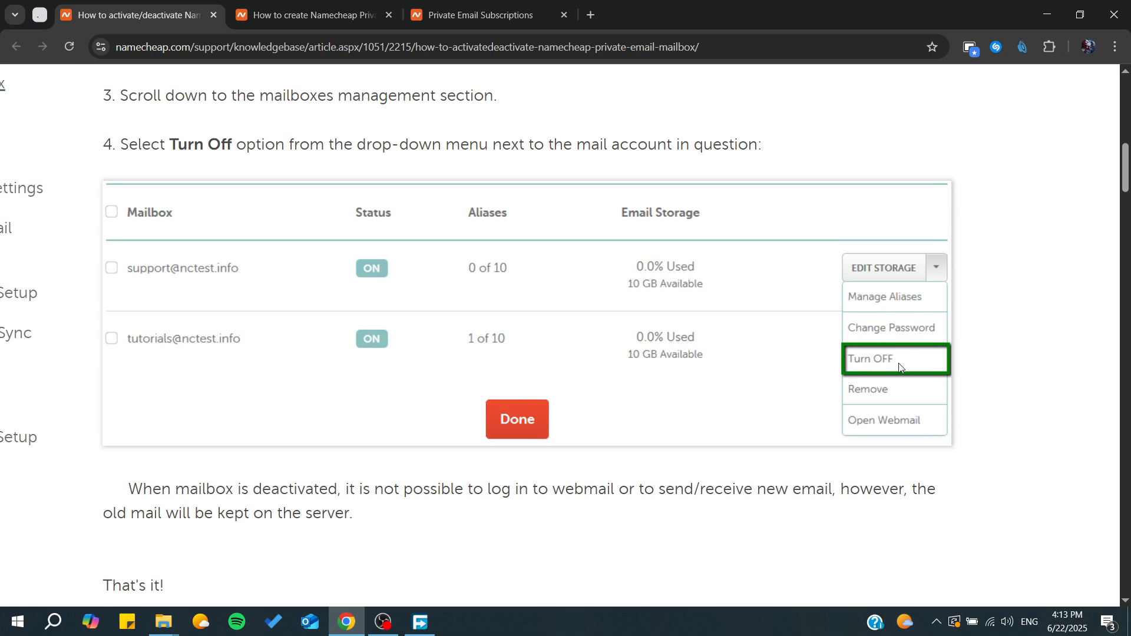
{"action": "mouse_move", "coordinate": [813, 343]}
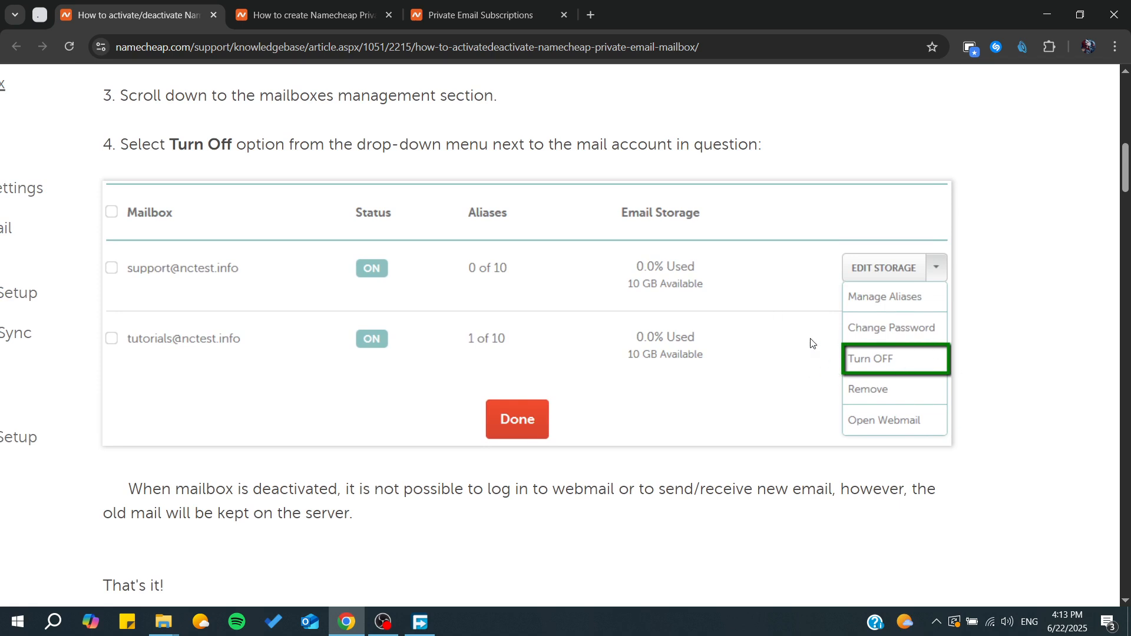
{"action": "mouse_move", "coordinate": [549, 325]}
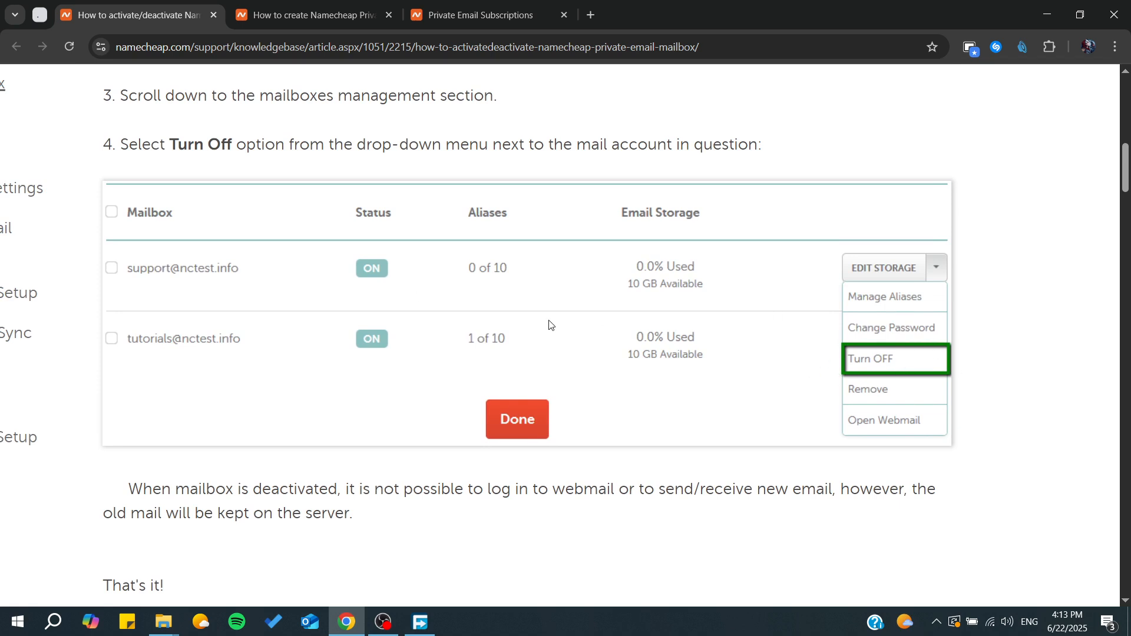
{"action": "mouse_move", "coordinate": [385, 249]}
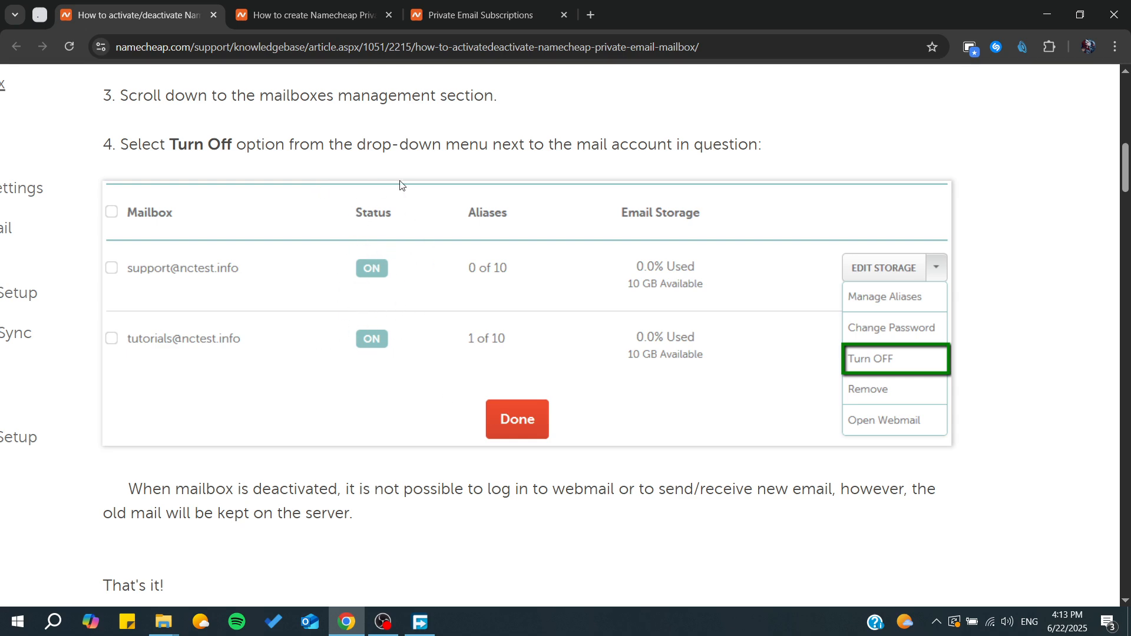
{"action": "scroll", "scroll_direction": "down", "scroll_amount": 3}
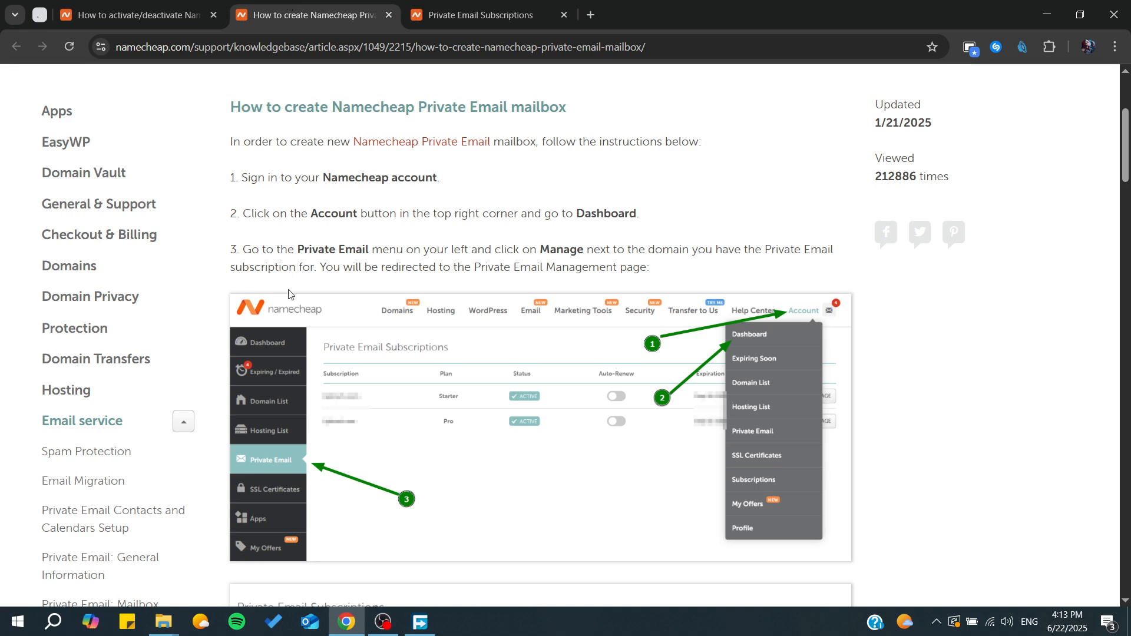
Step: Read through the mailbox-creation guide to its end
{"action": "scroll", "scroll_direction": "down", "scroll_amount": 3}
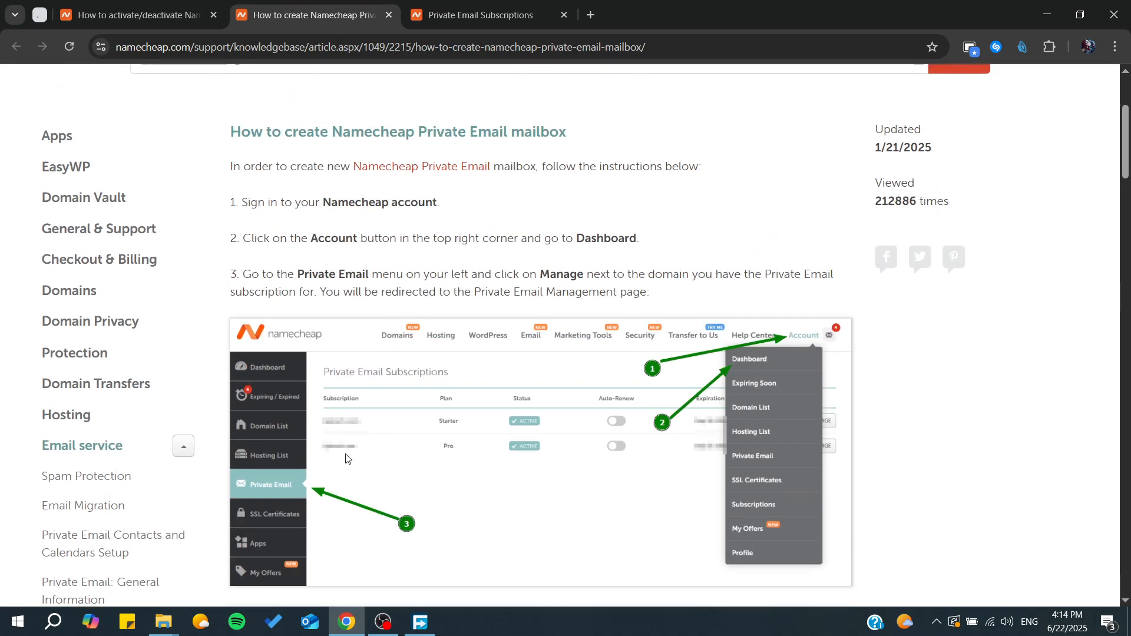
{"action": "mouse_move", "coordinate": [443, 164]}
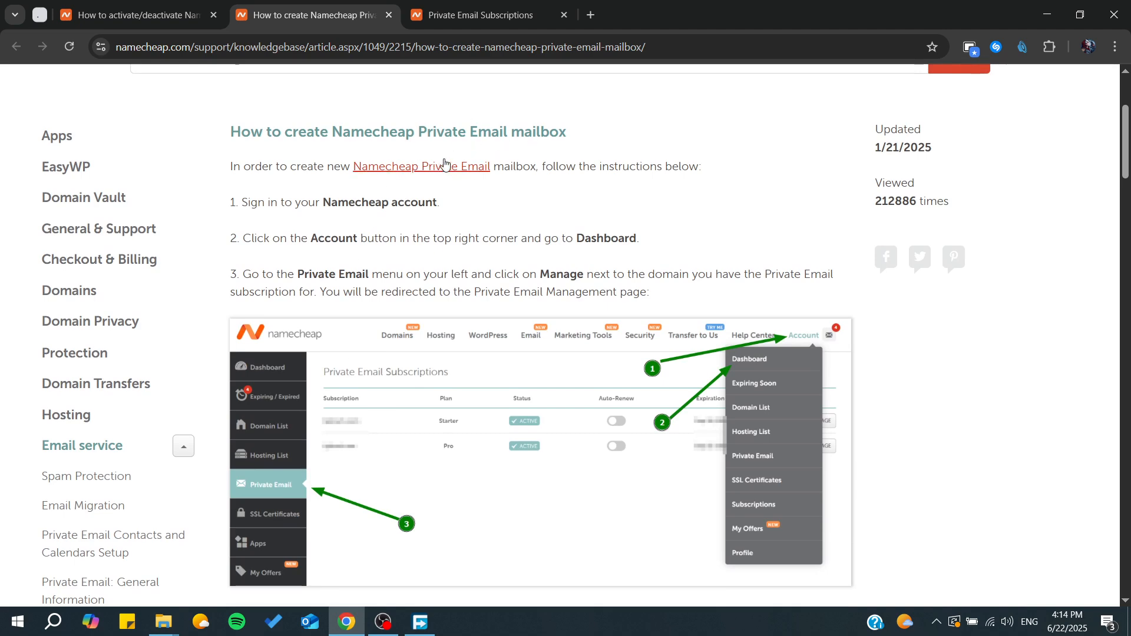
{"action": "scroll", "scroll_direction": "down", "scroll_amount": 3}
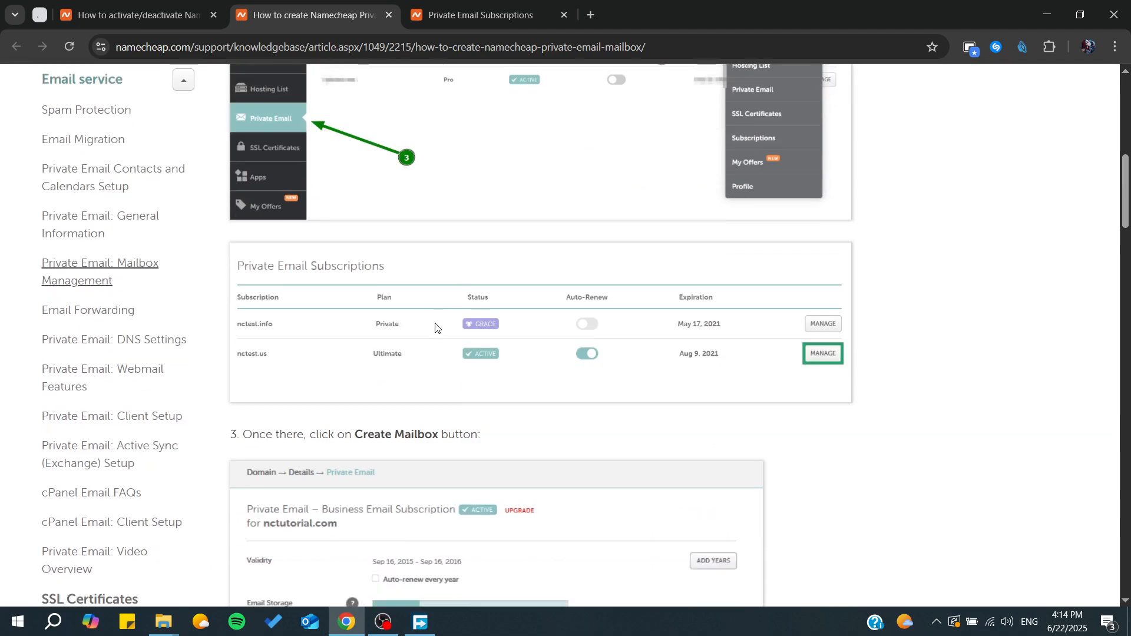
{"action": "scroll", "scroll_direction": "down", "scroll_amount": 3}
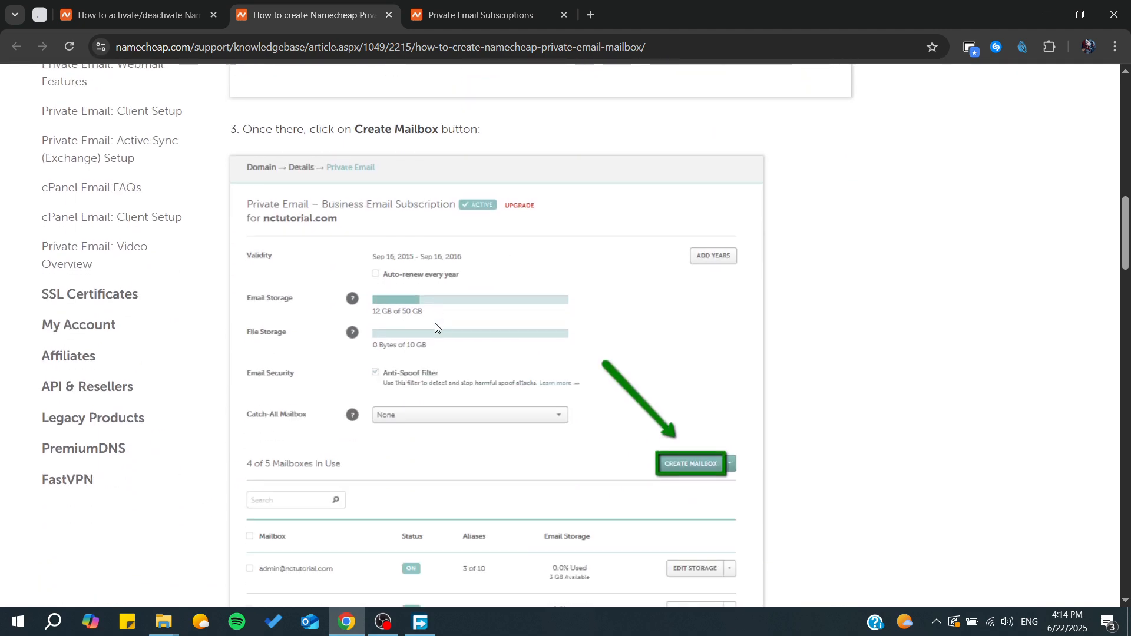
{"action": "mouse_move", "coordinate": [328, 212]}
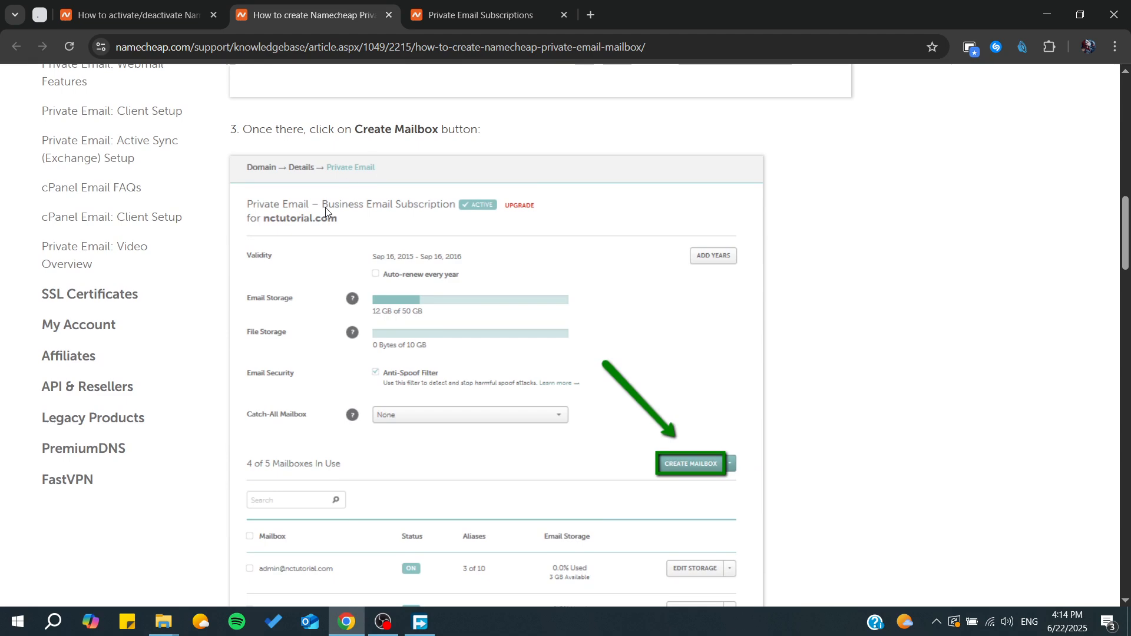
{"action": "scroll", "scroll_direction": "down", "scroll_amount": 3}
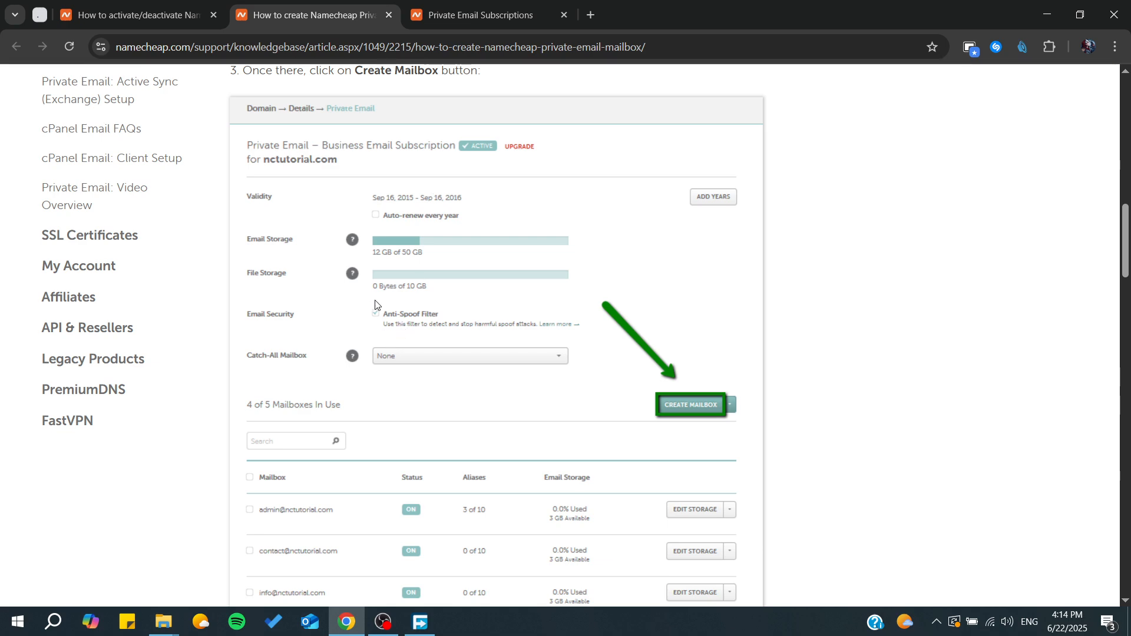
{"action": "scroll", "scroll_direction": "down", "scroll_amount": 3}
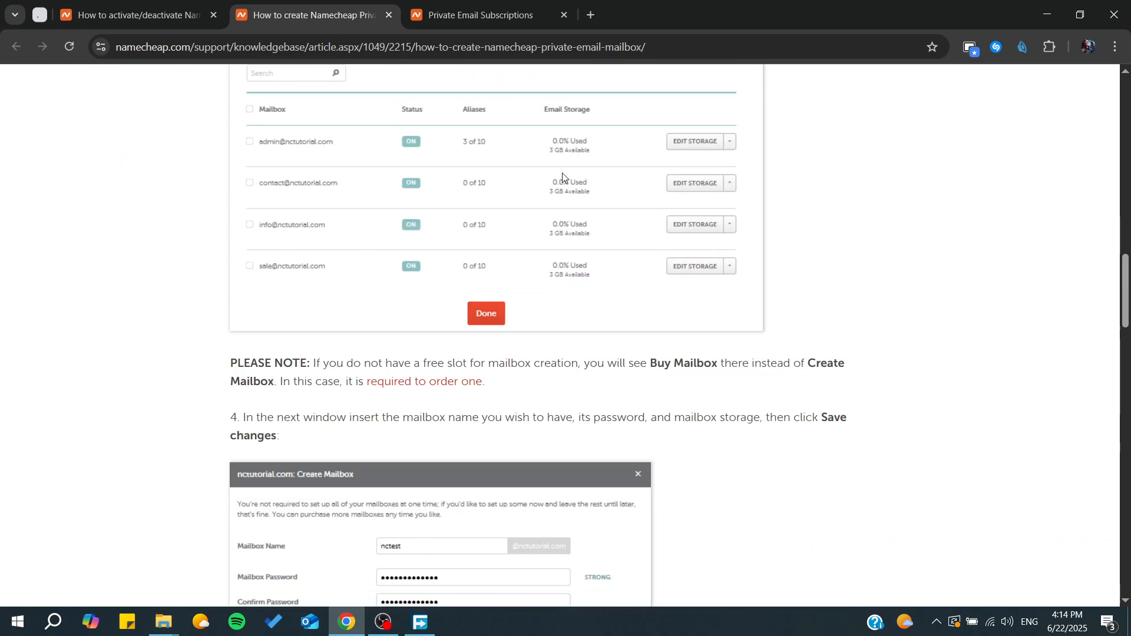
{"action": "mouse_move", "coordinate": [301, 254]}
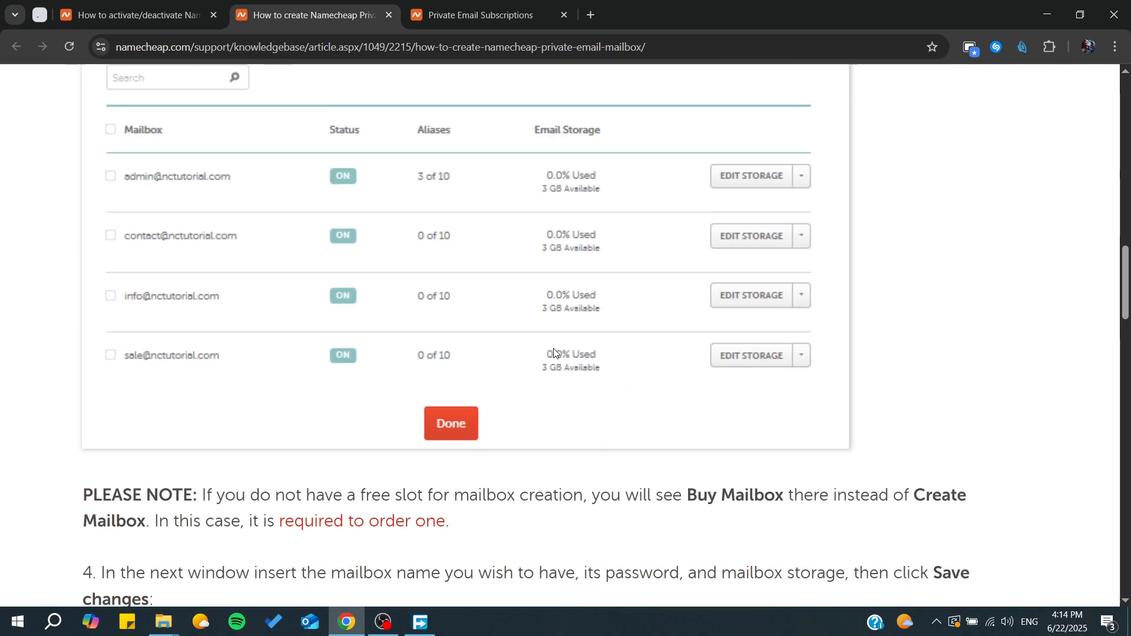
{"action": "scroll", "scroll_direction": "down", "scroll_amount": 3}
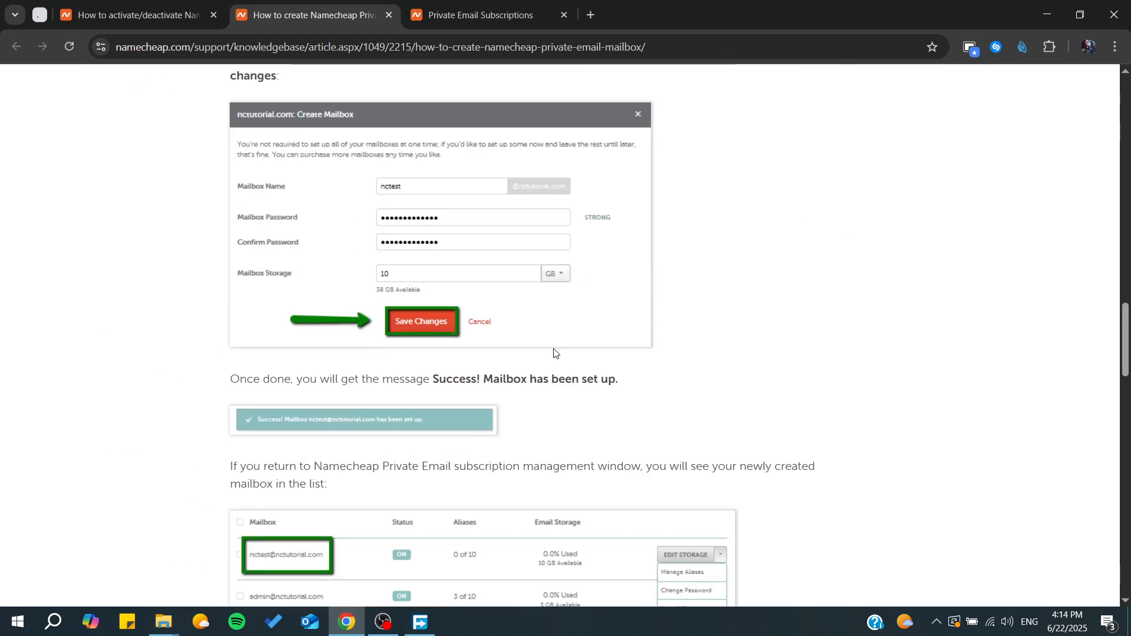
{"action": "scroll", "scroll_direction": "down", "scroll_amount": 3}
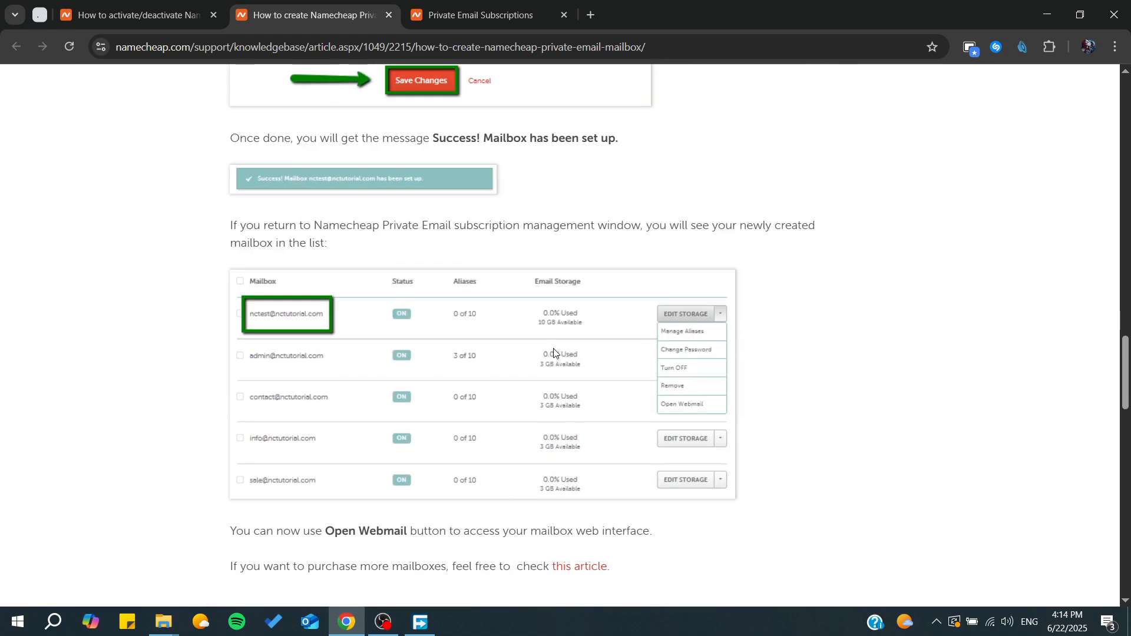
{"action": "scroll", "scroll_direction": "down", "scroll_amount": 3}
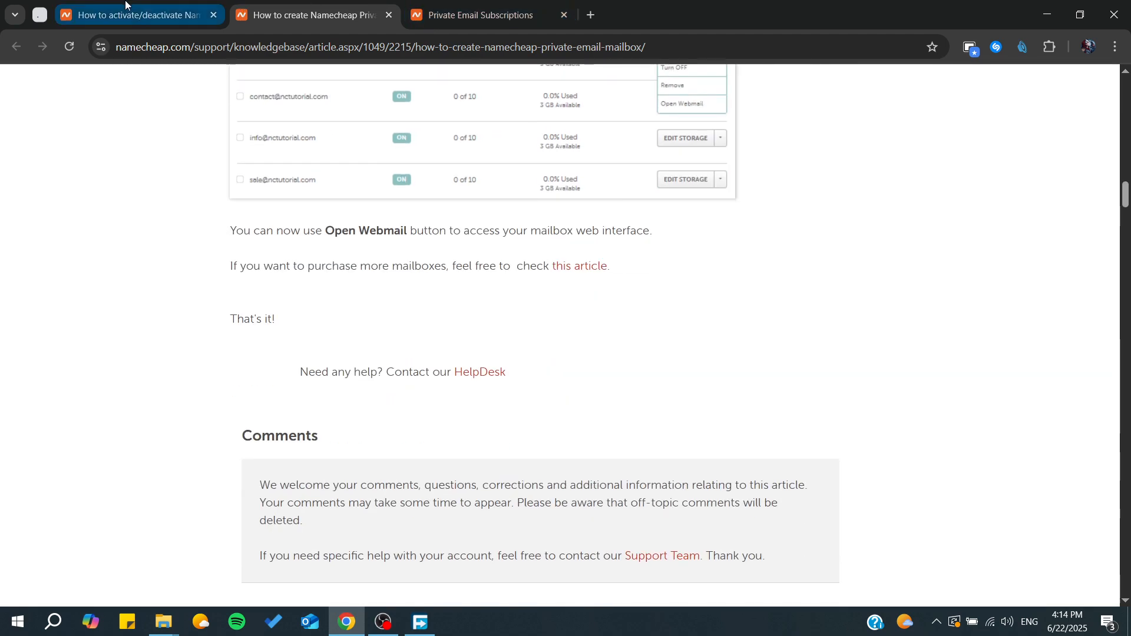
Step: Return to Private Email Subscriptions and open the account's Domain List
{"action": "left_click", "coordinate": [481, 15]}
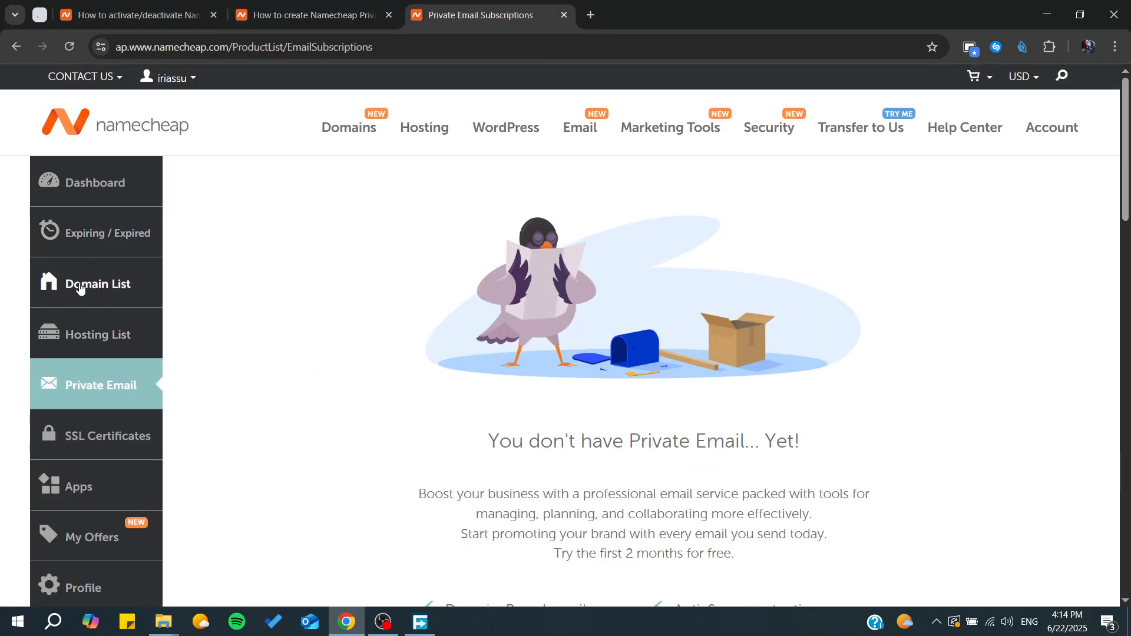
{"action": "left_click", "coordinate": [98, 284]}
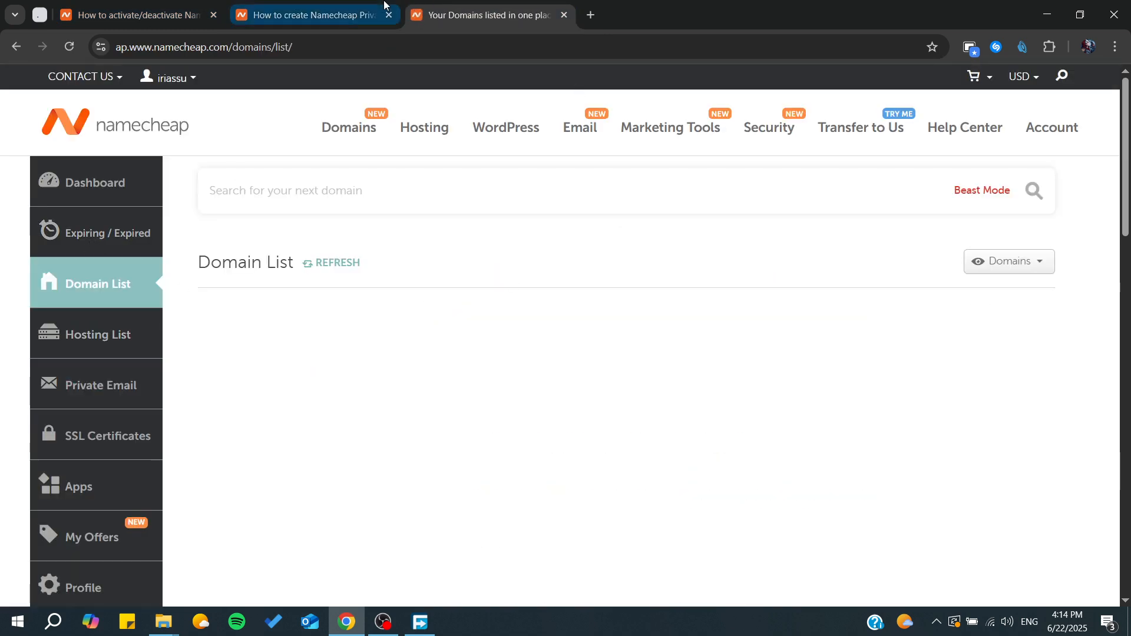
{"action": "left_click", "coordinate": [316, 15]}
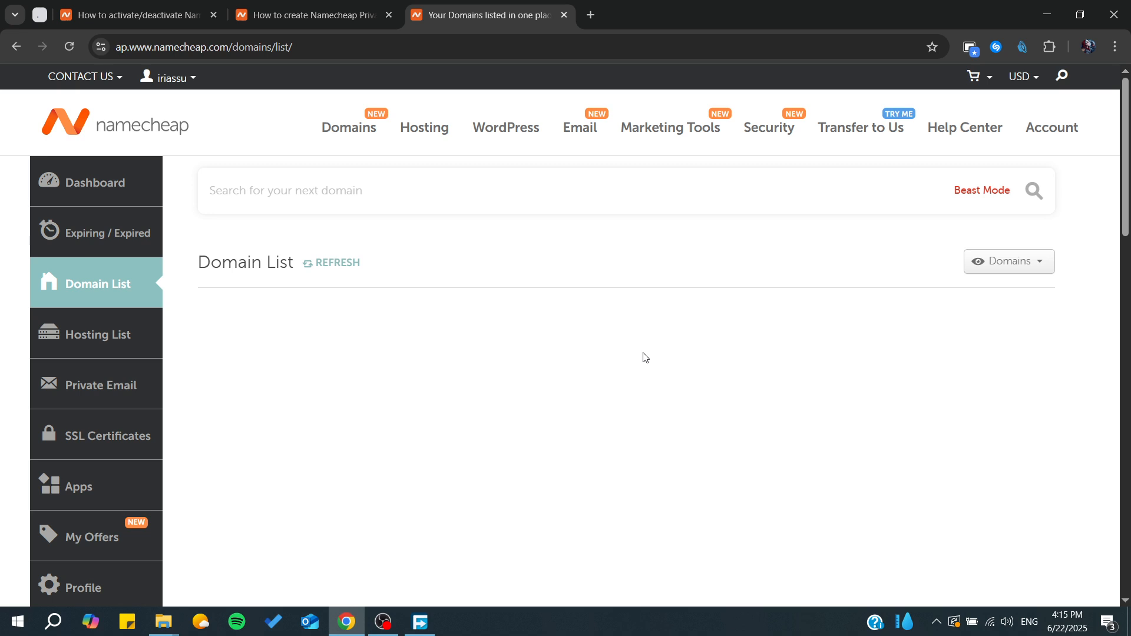
{"action": "mouse_move", "coordinate": [443, 400]}
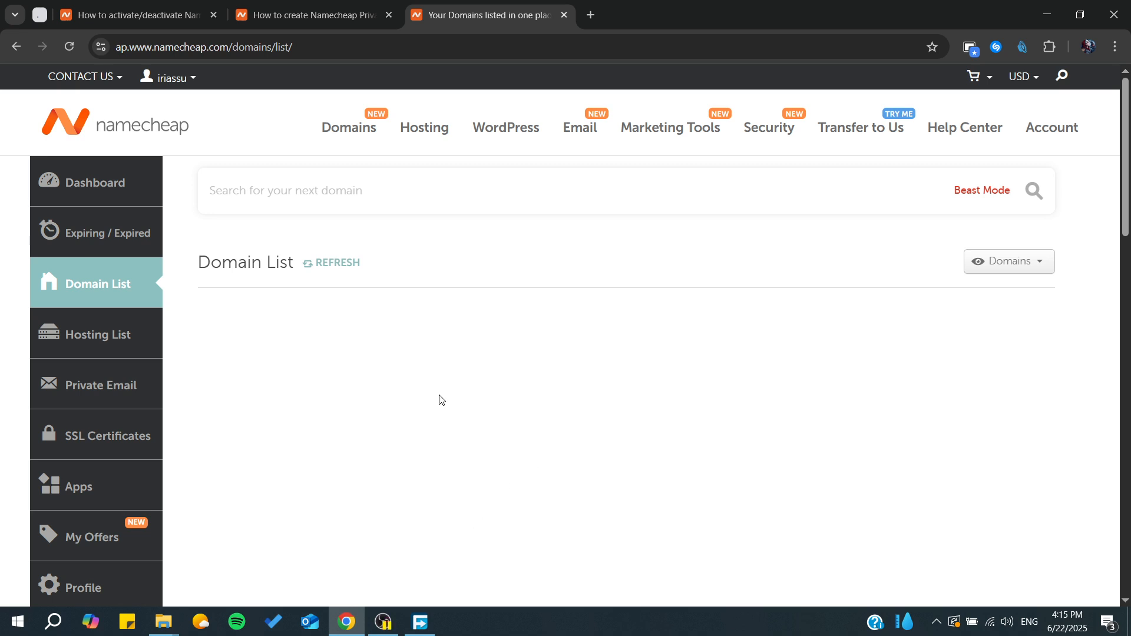